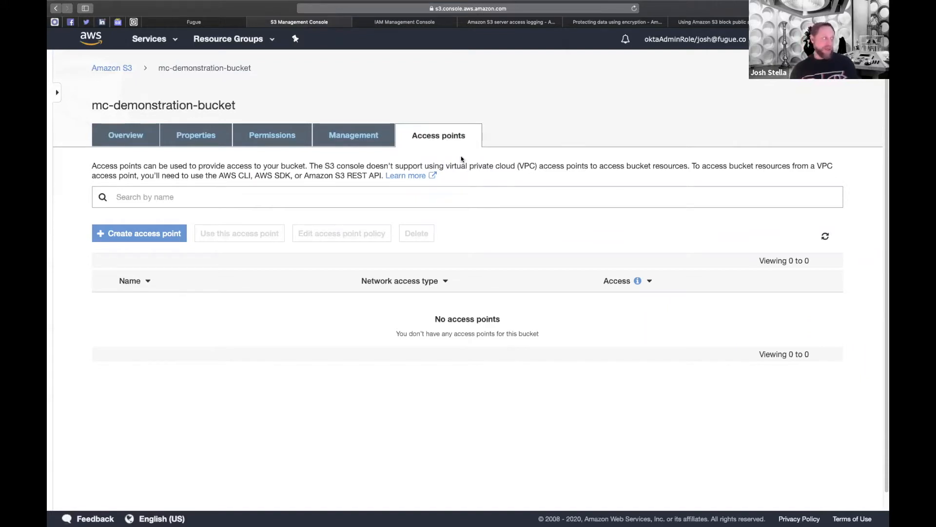
mouse_move(799, 512)
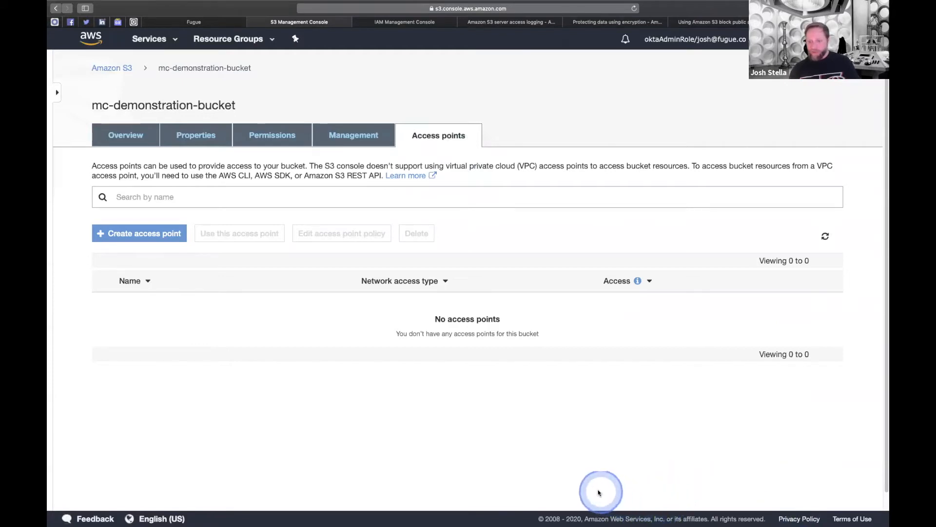
mouse_move(588, 351)
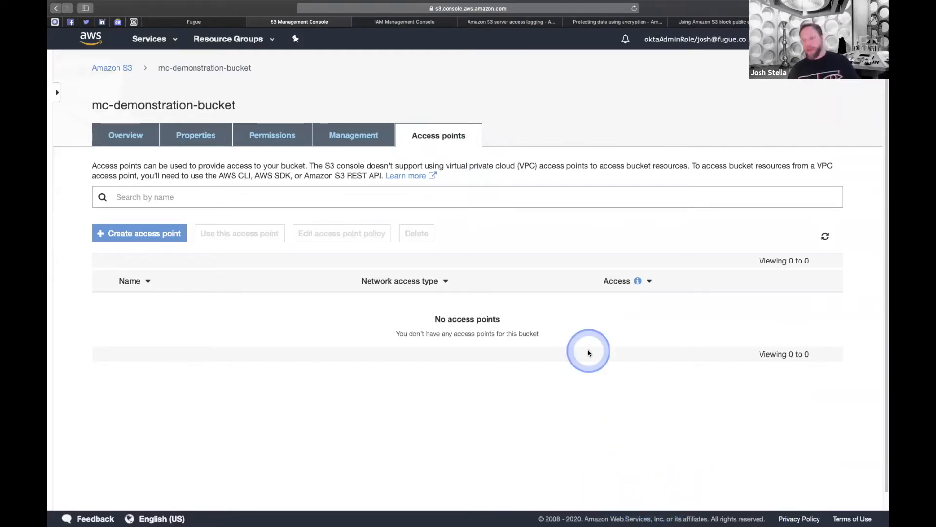